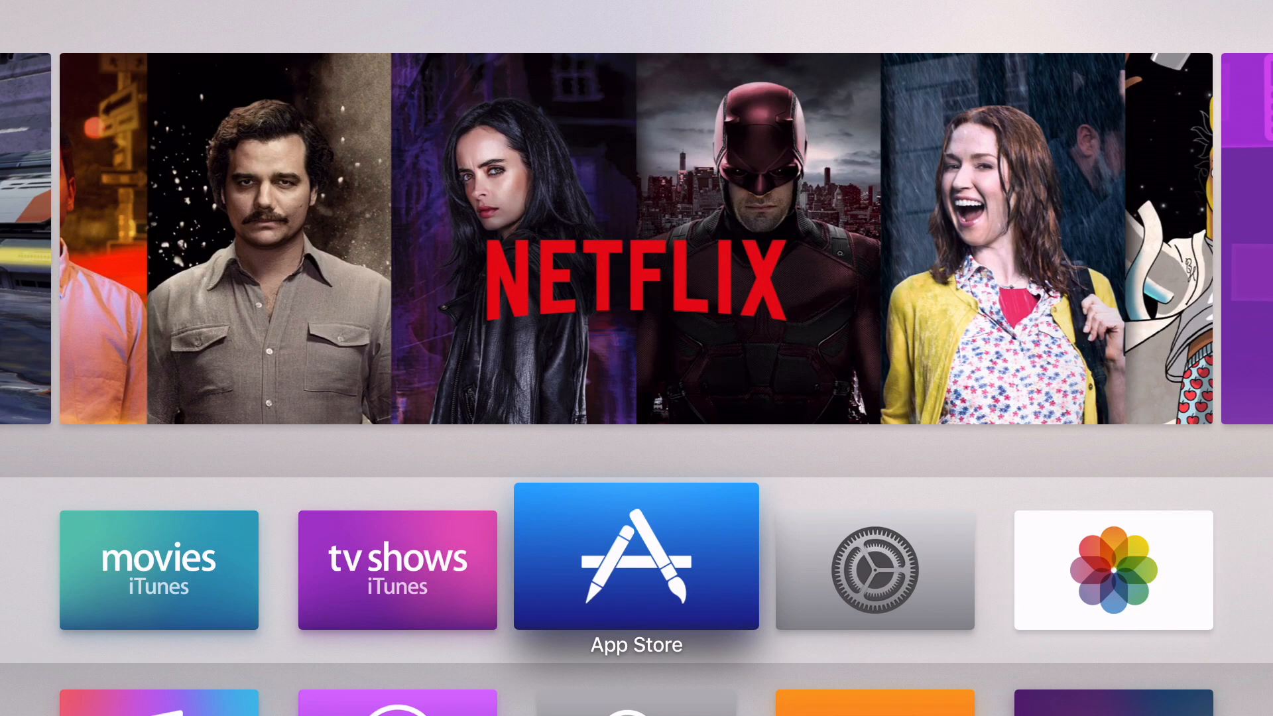
# Launch the Settings app from the Home screen.
pyautogui.click(876, 570)
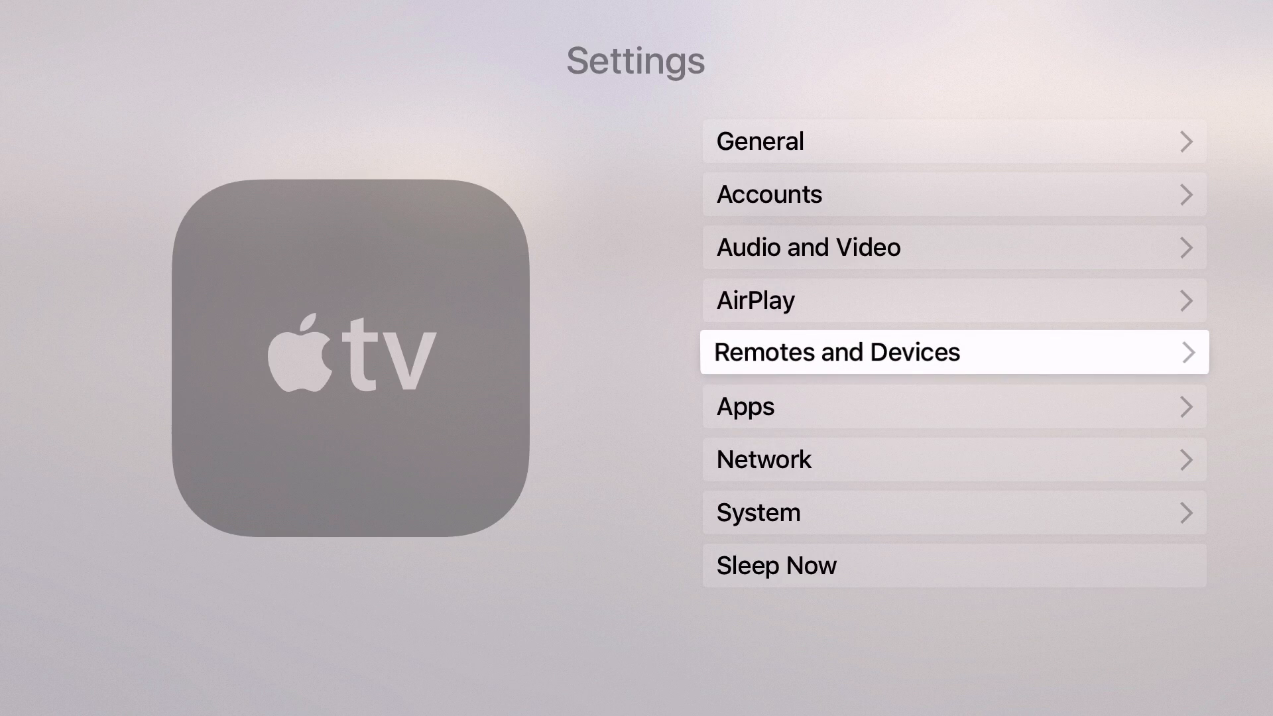
# Go to Remotes and Devices, then the Bluetooth page listing a nearby Bluetooth Keyboard.
pyautogui.click(953, 352)
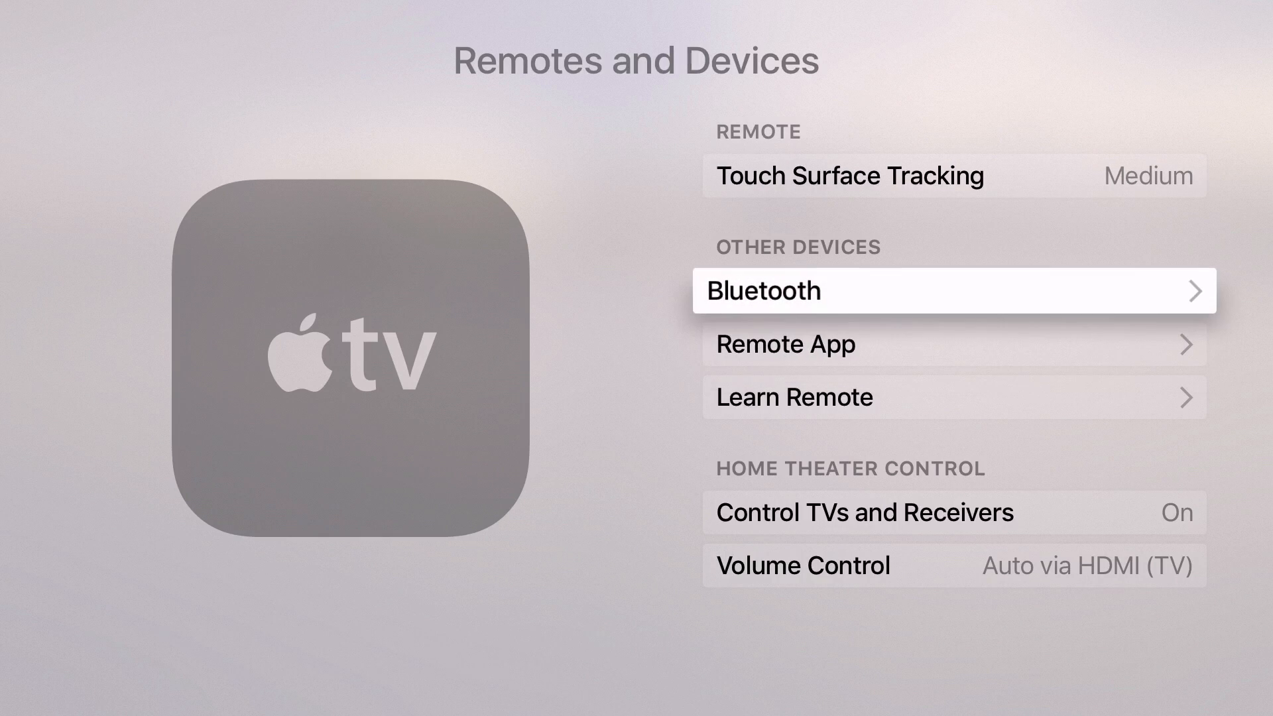
pyautogui.click(953, 290)
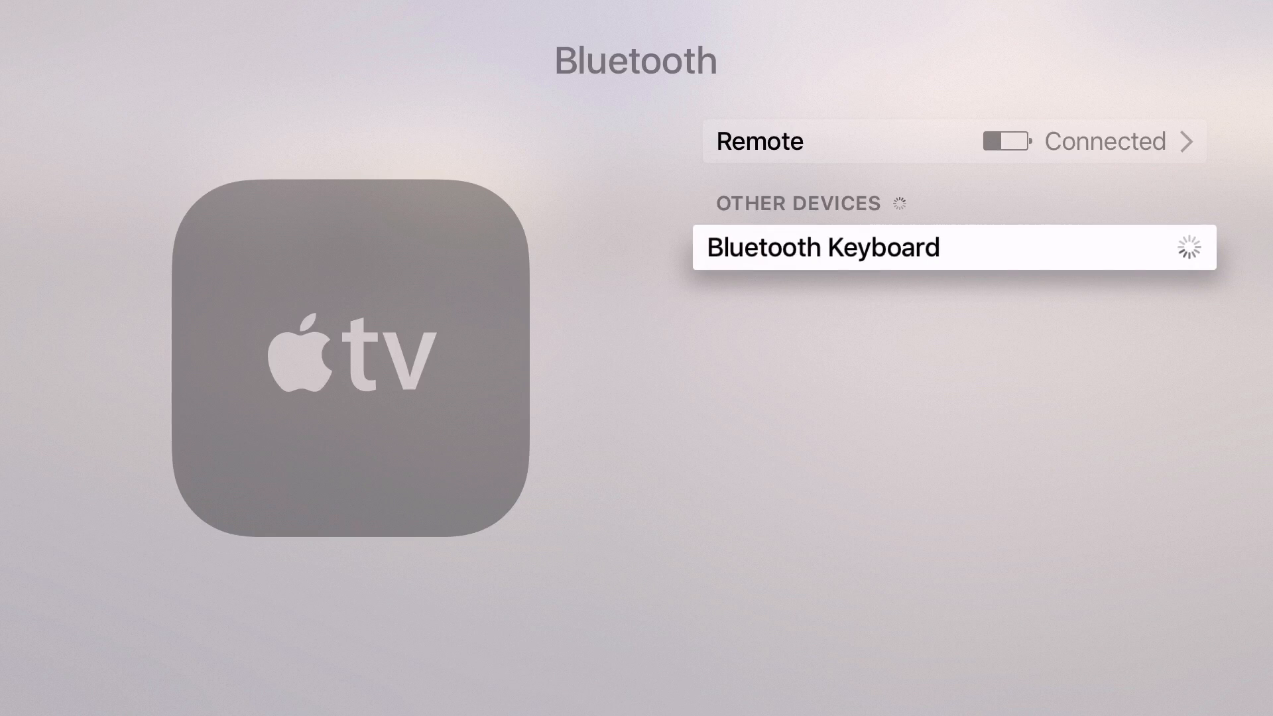
# Pair the Bluetooth Keyboard under Other Devices and return to the Home screen.
pyautogui.click(954, 248)
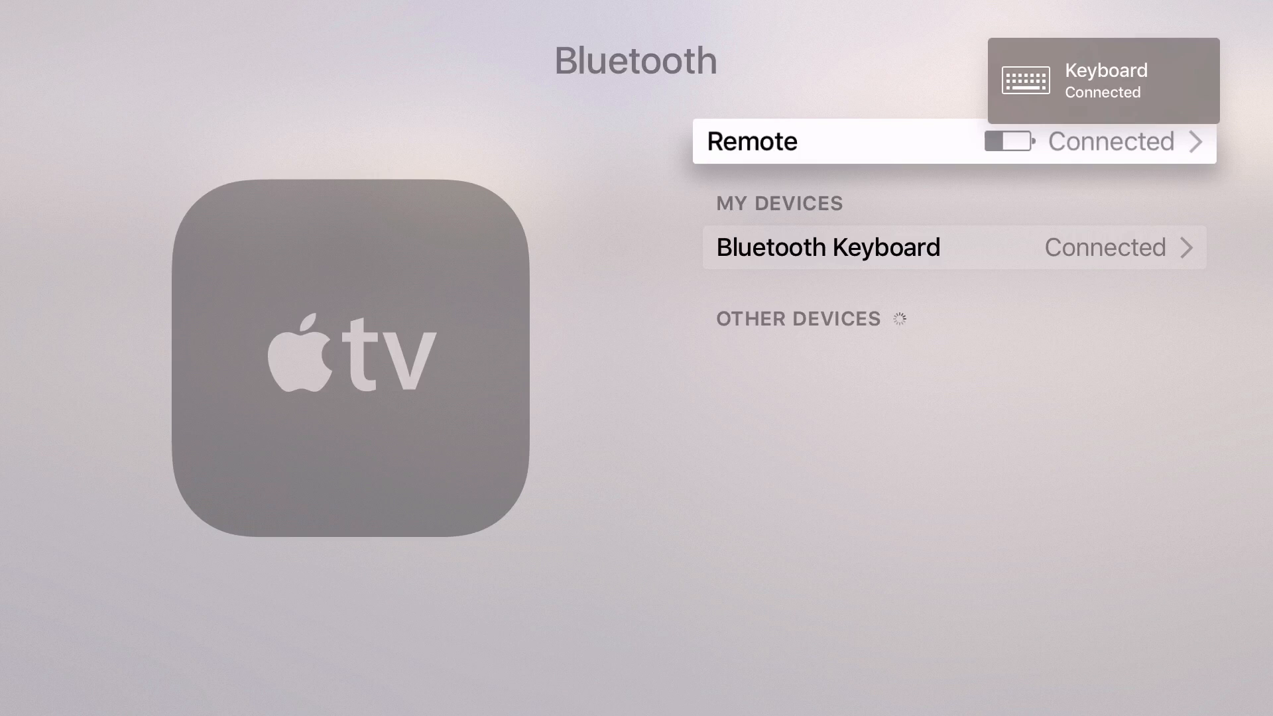
pyautogui.press('Down')
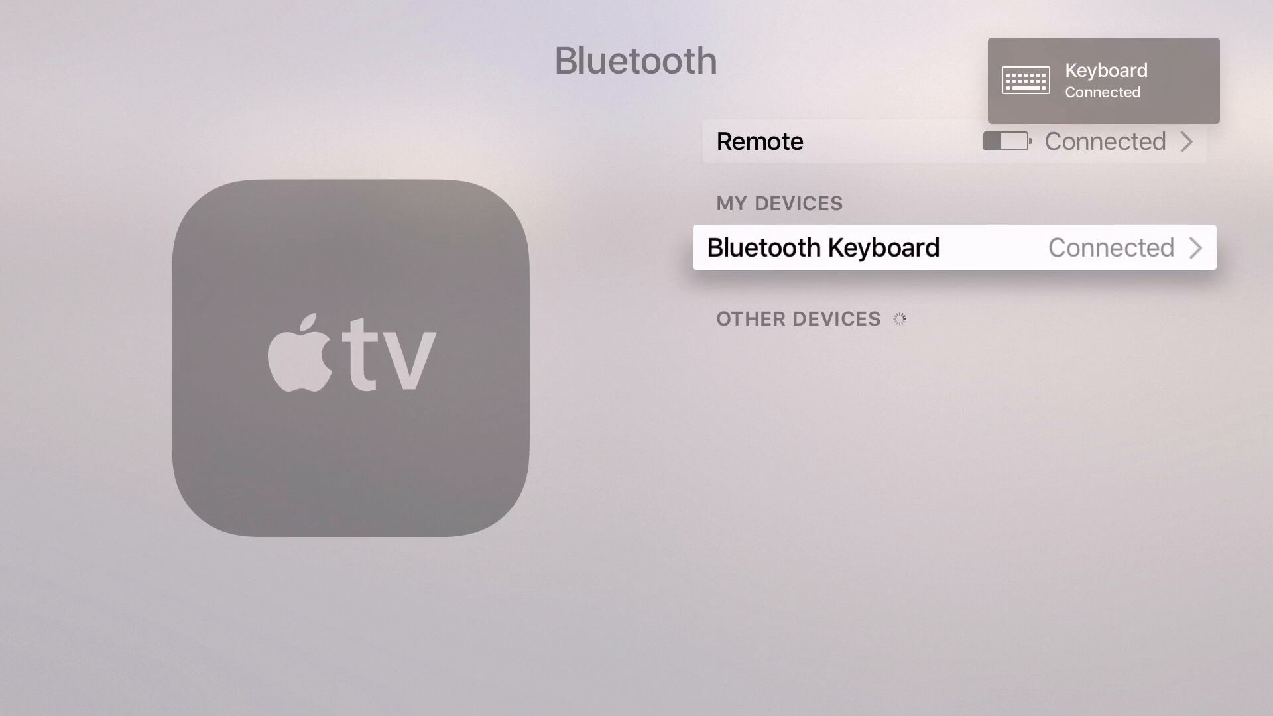
pyautogui.click(953, 247)
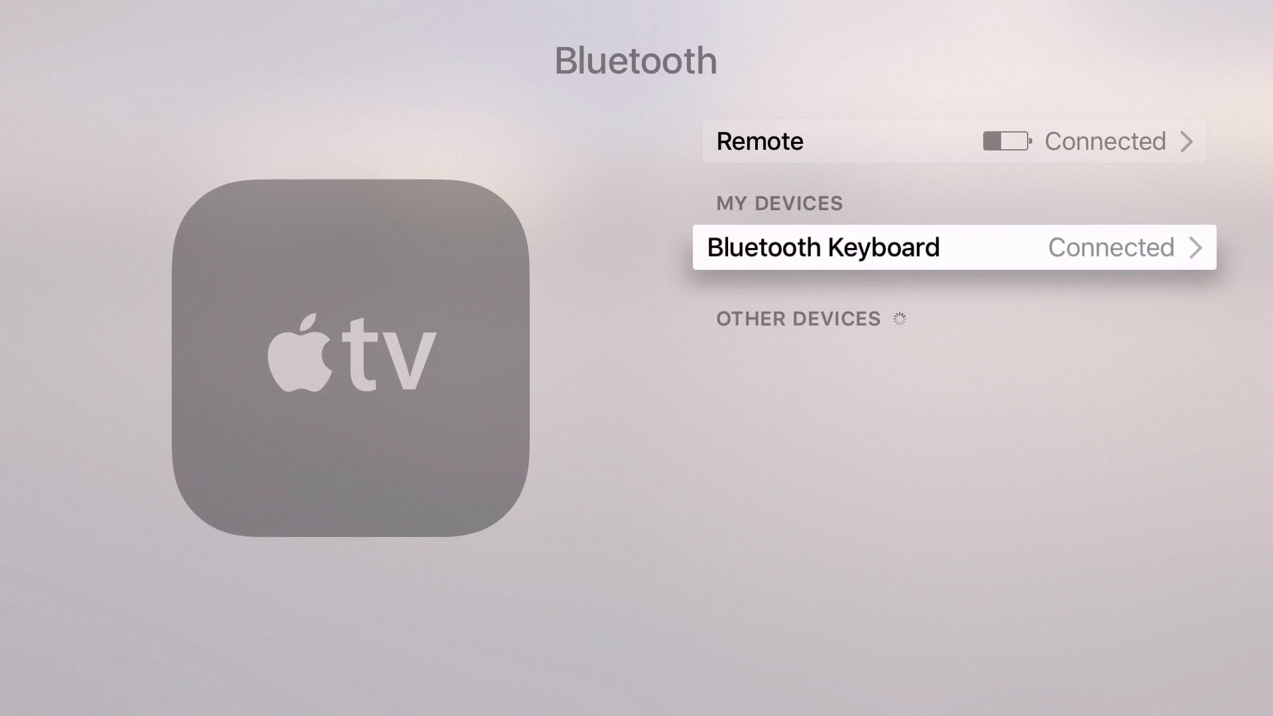
pyautogui.press('menu')
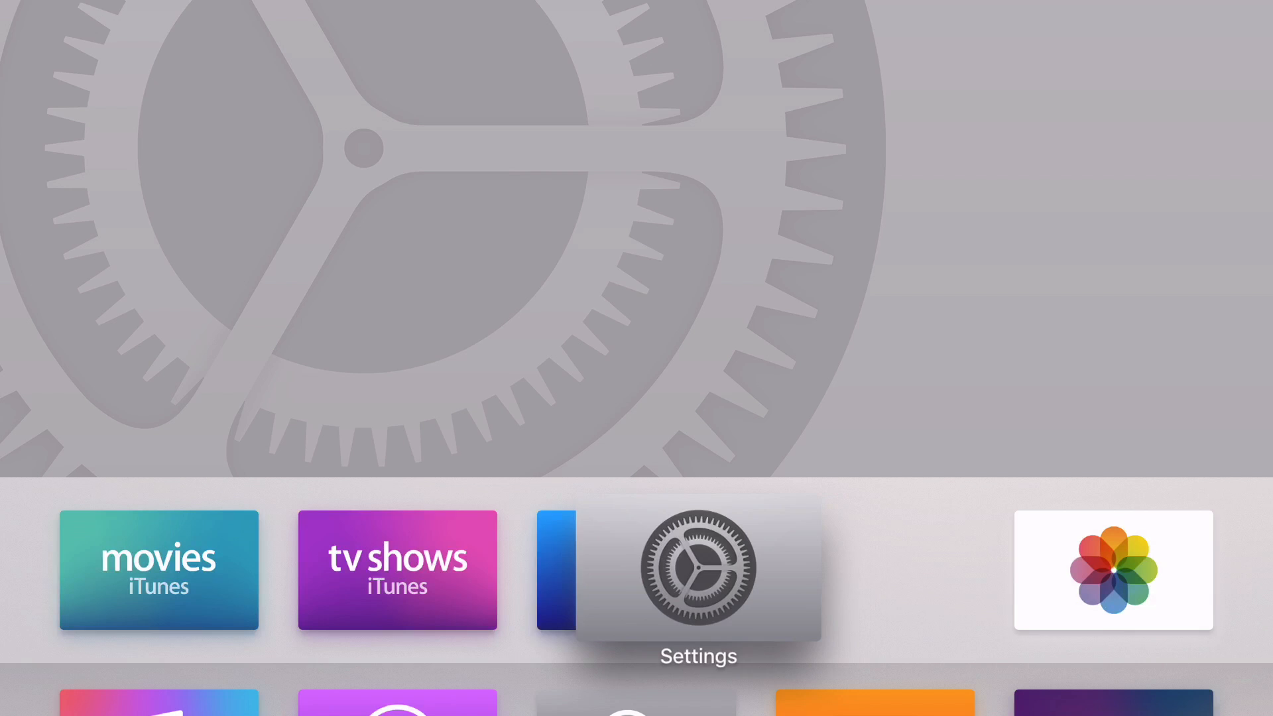
# Drop Settings onto App Store to make a folder and correct its name to Utilities.
pyautogui.click(696, 570)
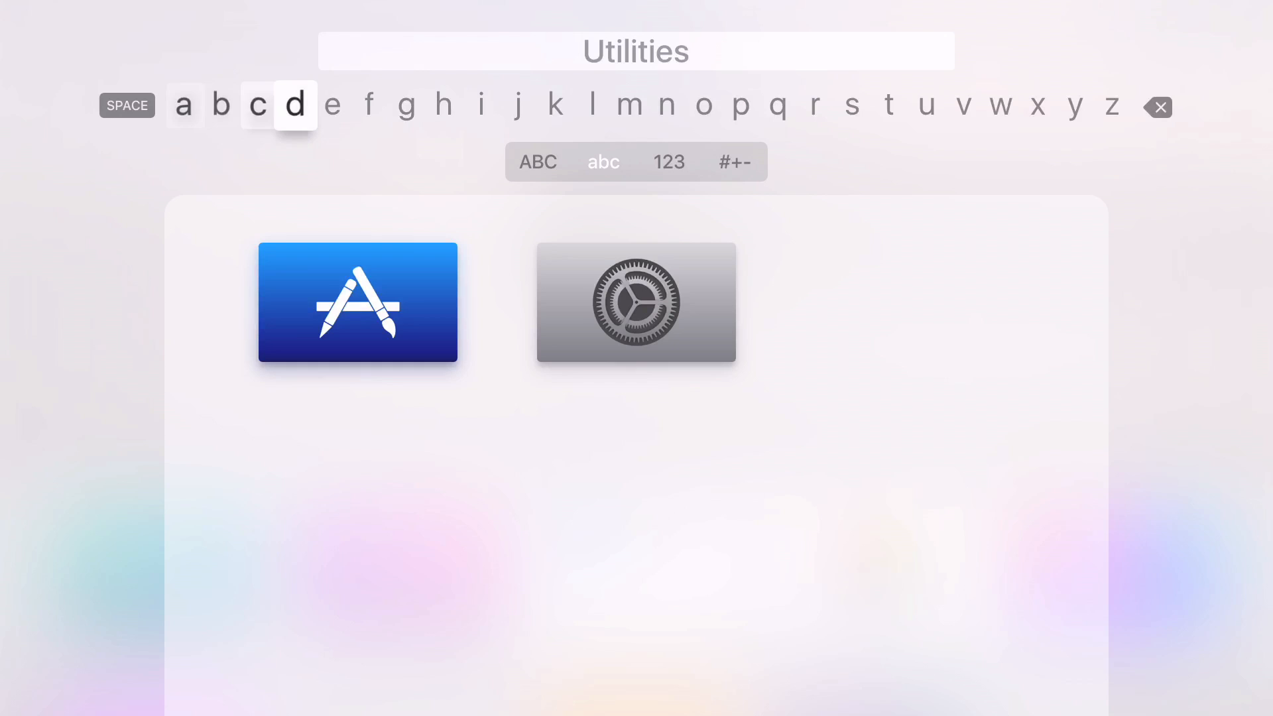
pyautogui.click(296, 106)
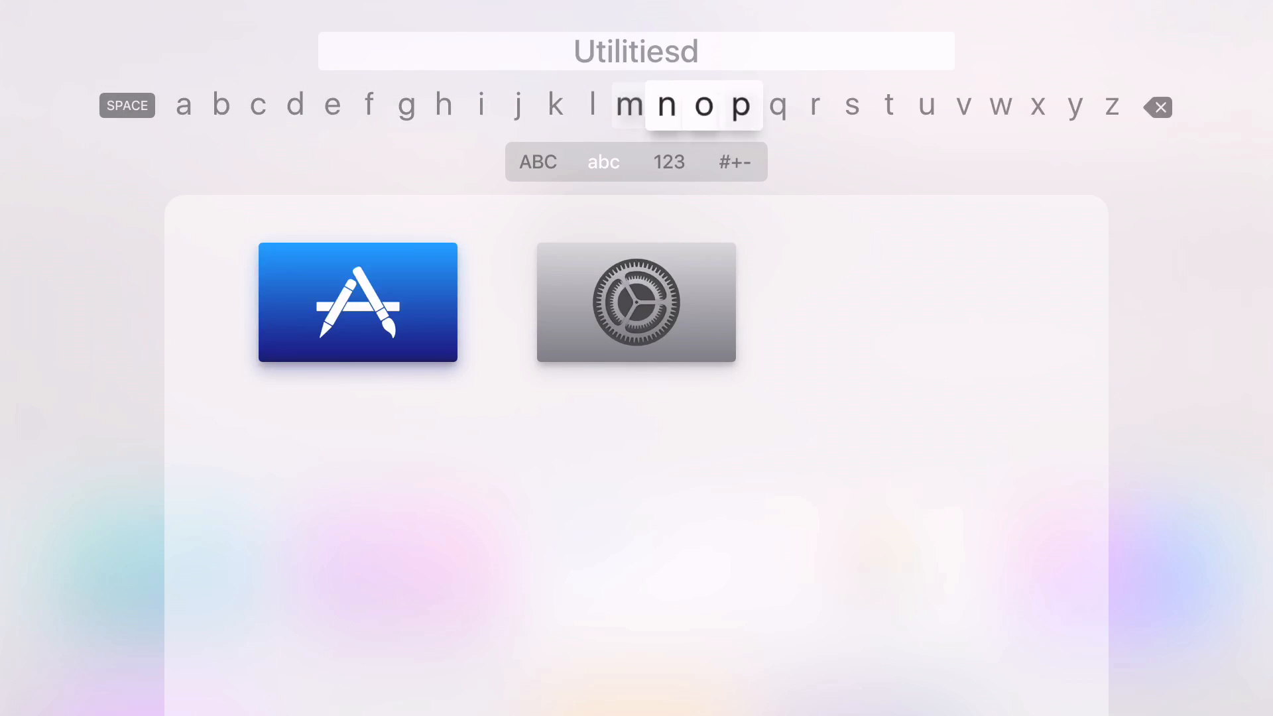
pyautogui.click(1156, 106)
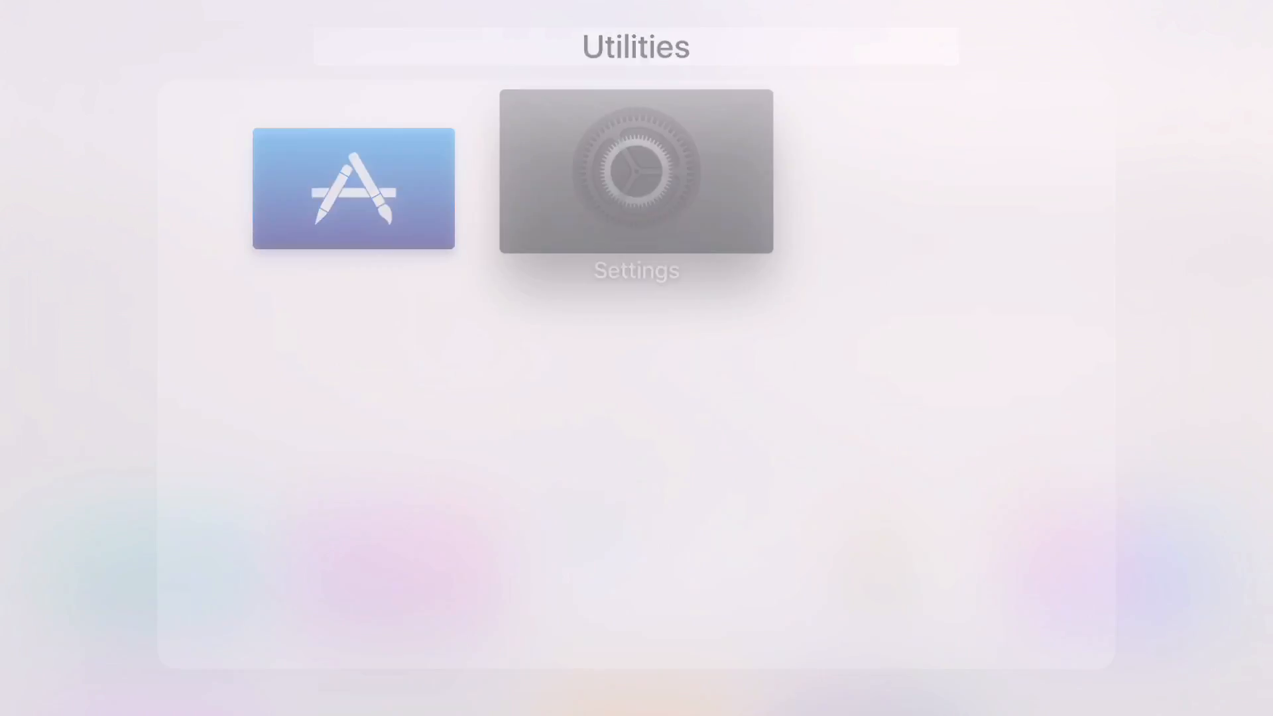
# Launch Settings from inside the Utilities folder, then go back with the keyboard Home key.
pyautogui.click(636, 190)
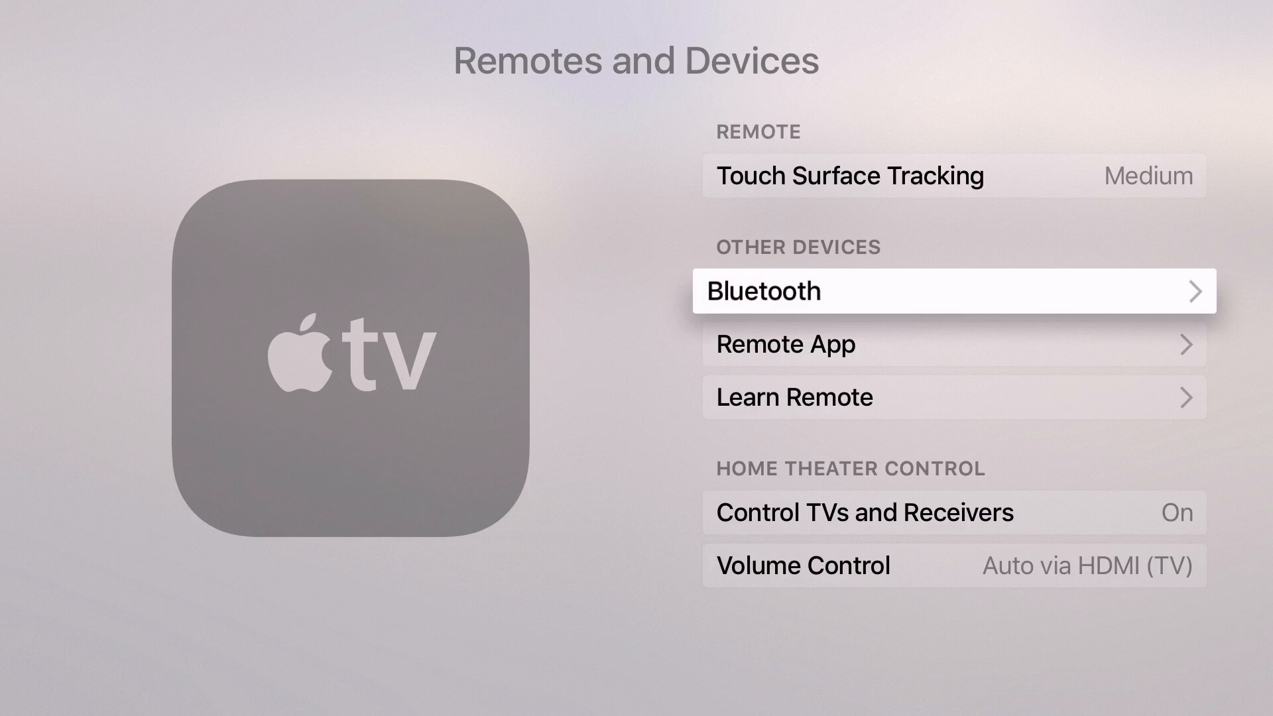
pyautogui.press('menu')
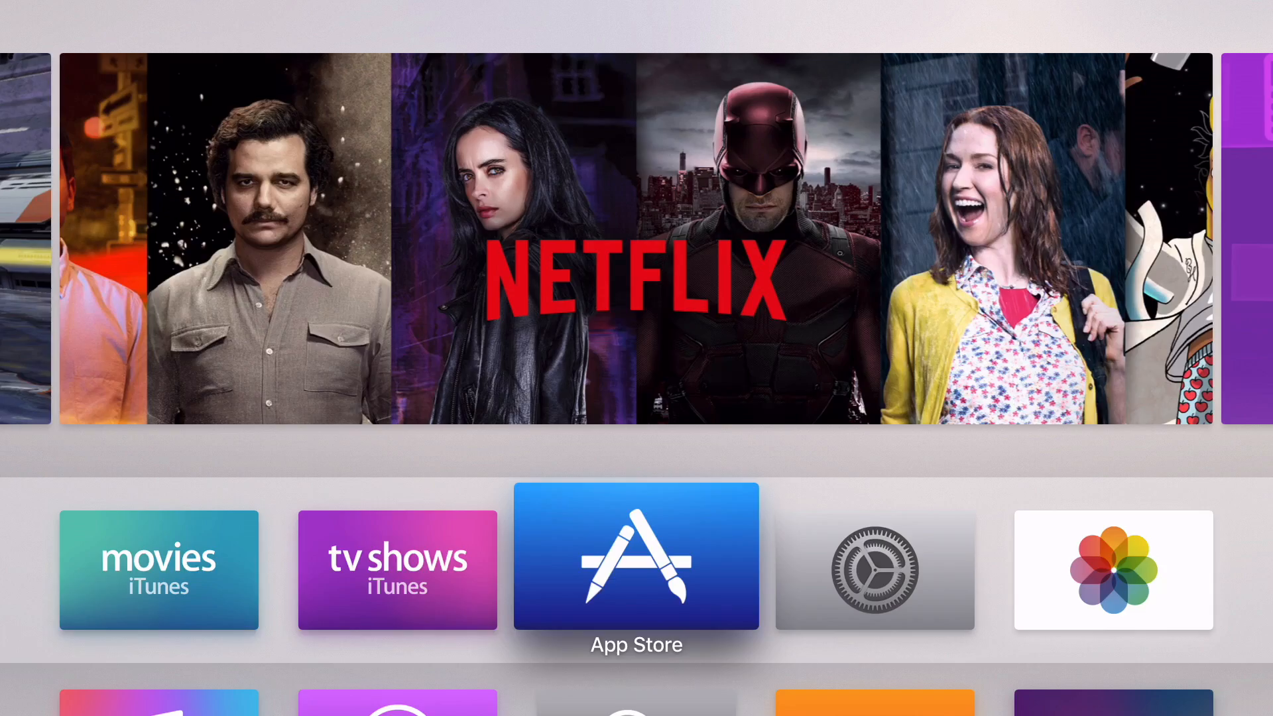
# Launch Podcasts to the My Podcasts library showing Let's Talk iOS.
pyautogui.click(874, 569)
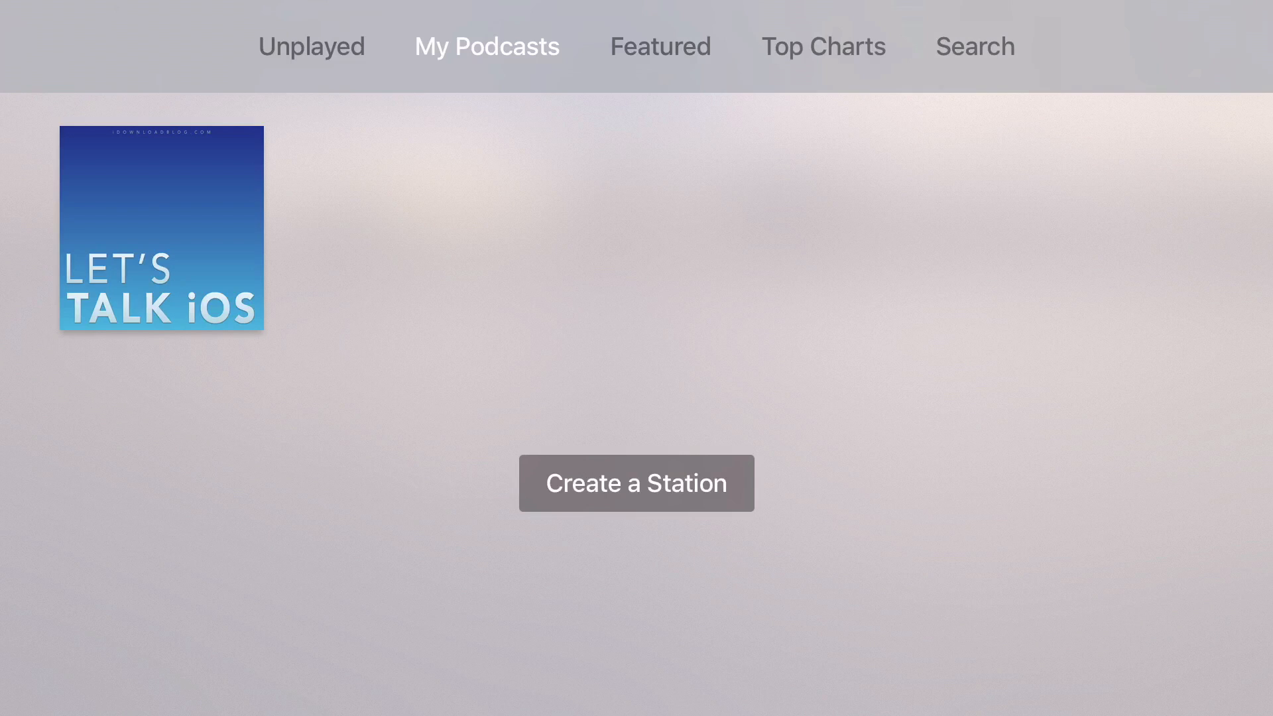
# Start episode 117 'This just in' of Let's Talk iOS playing, then return Home.
pyautogui.click(161, 227)
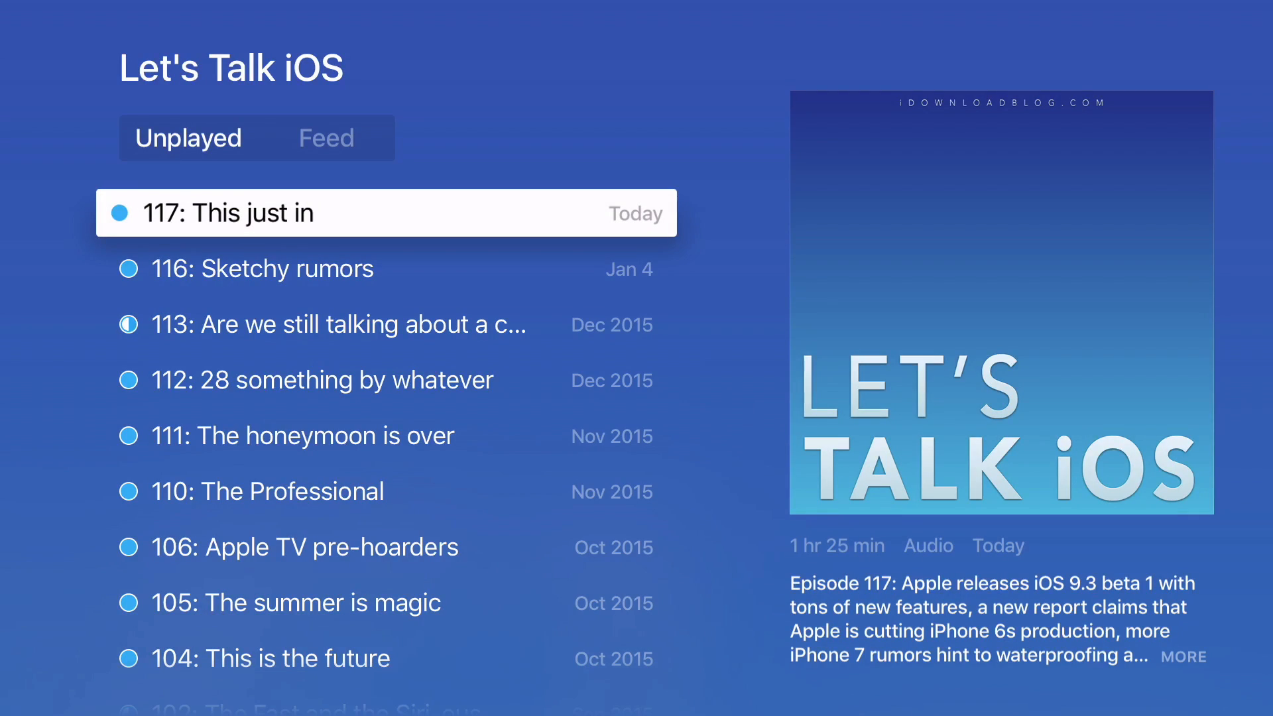
pyautogui.click(325, 436)
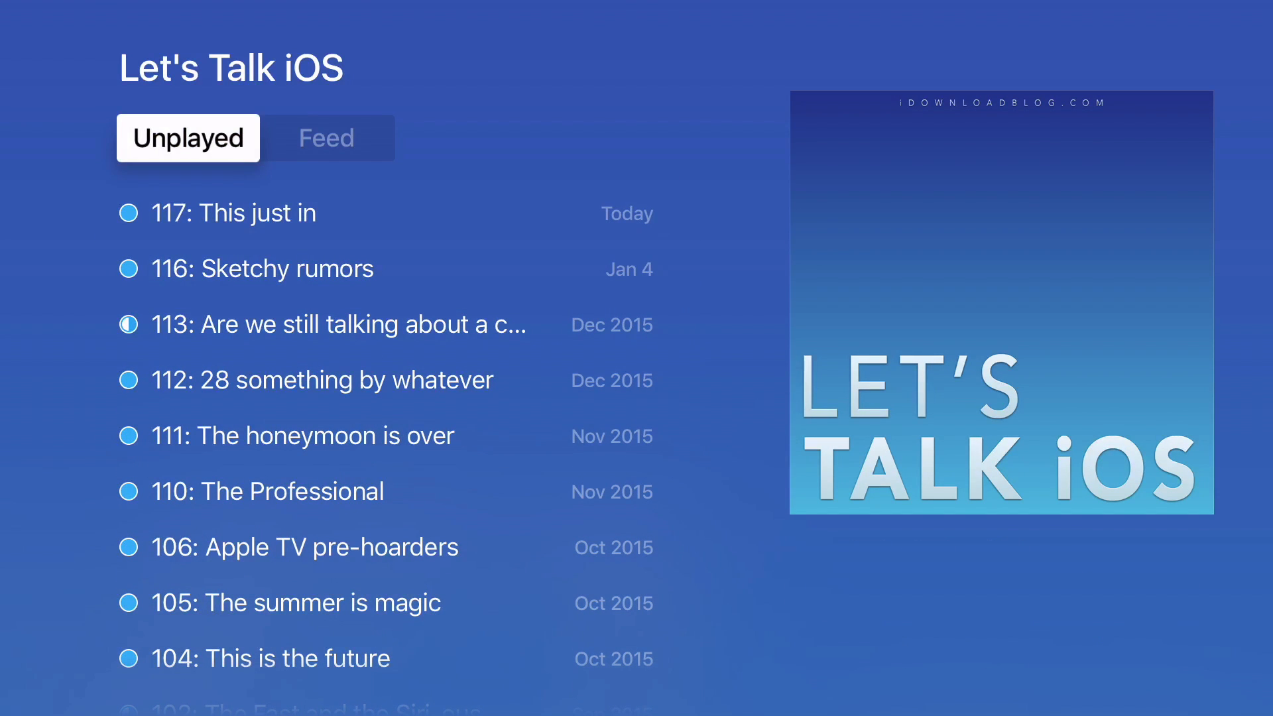
pyautogui.click(236, 212)
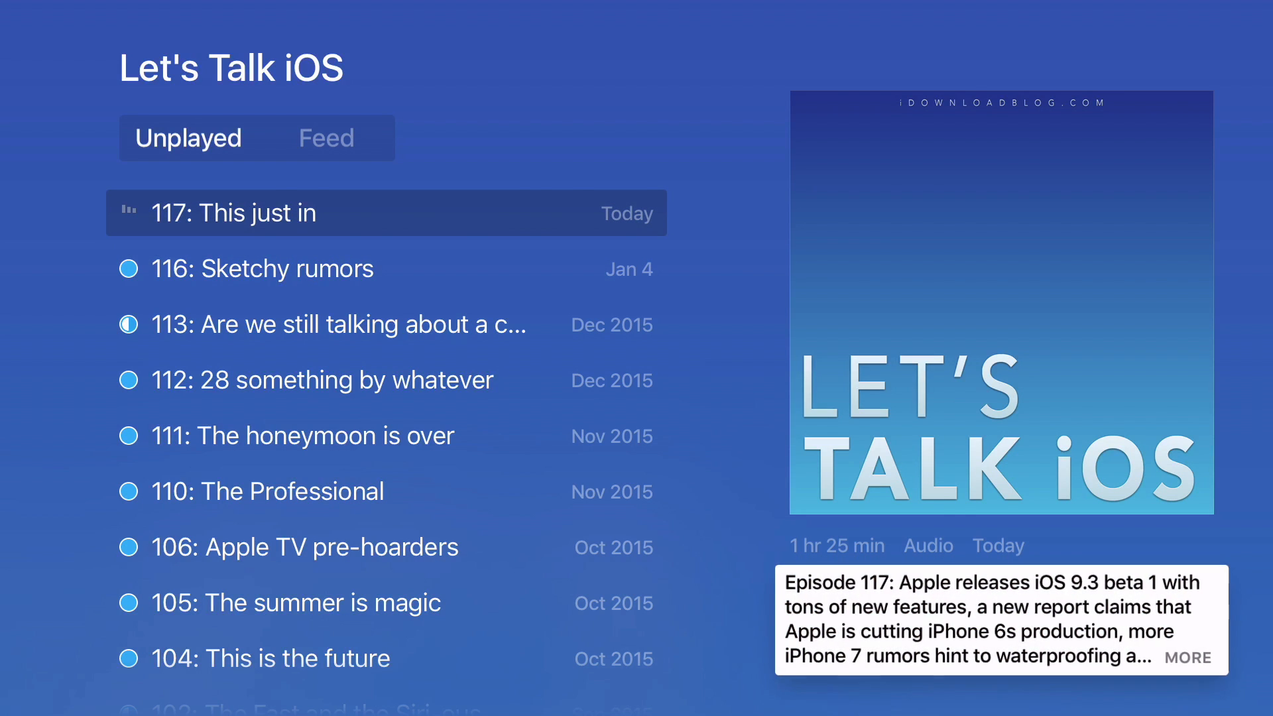
pyautogui.click(1189, 658)
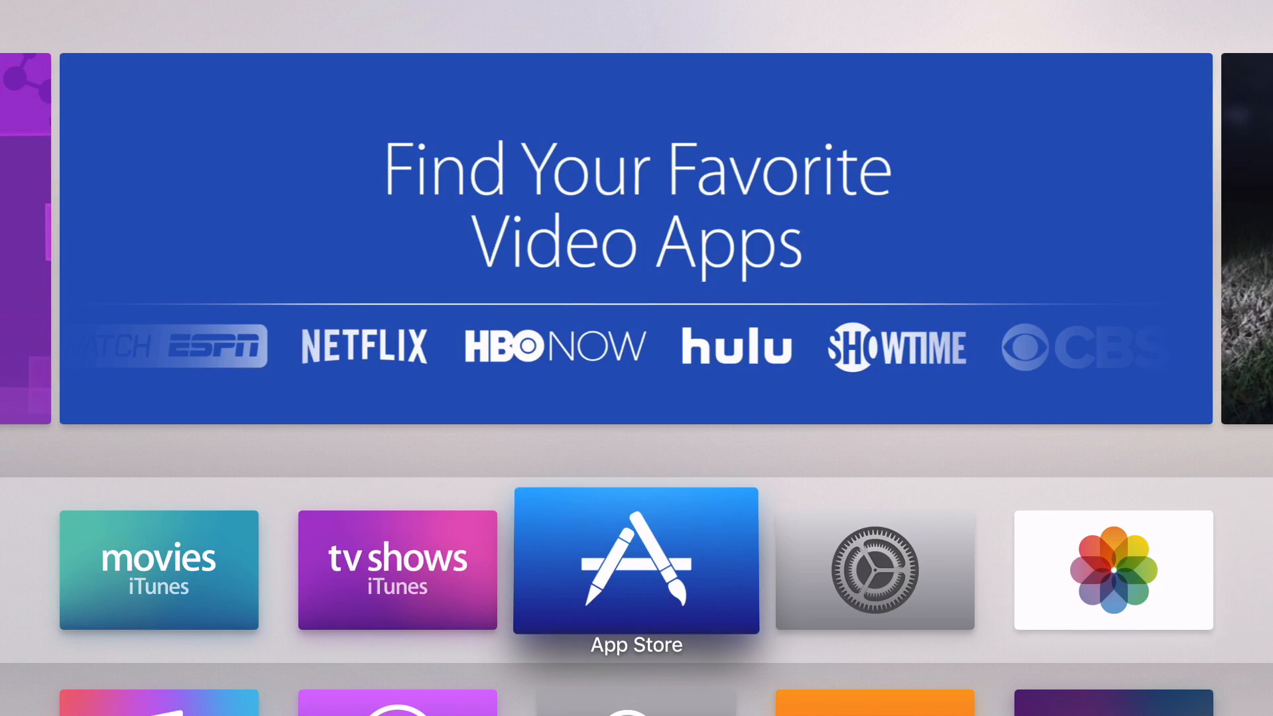
# Move down to the second row and launch the Search app.
pyautogui.scroll(-3)
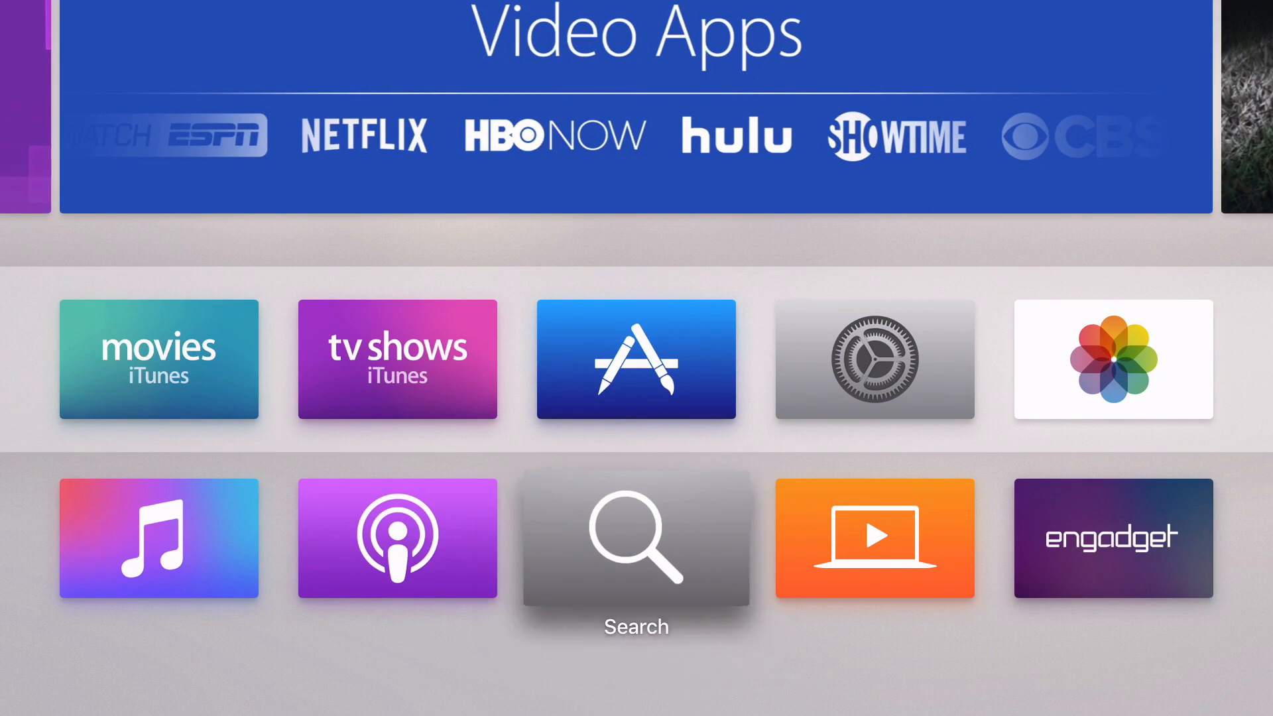
pyautogui.click(635, 539)
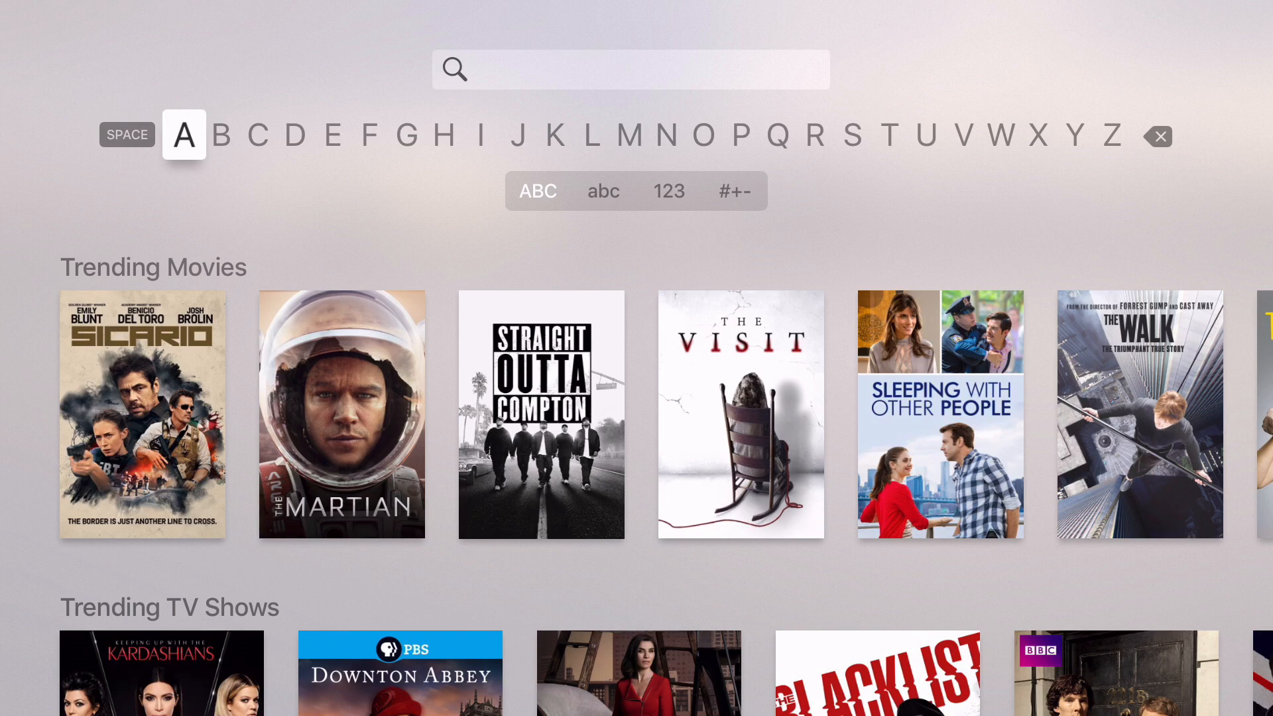
# Search 'casabla' on the keyboard and open the Casablanca movie page under Movies.
pyautogui.write('casabla')
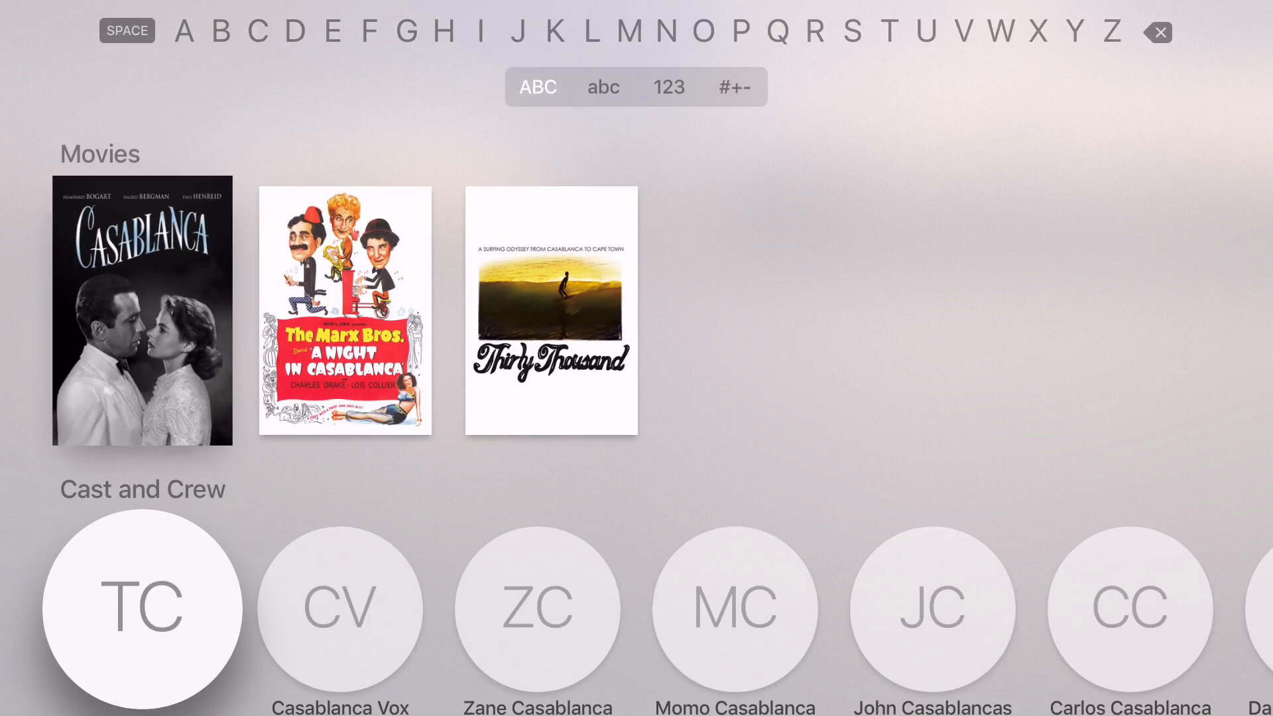
pyautogui.click(142, 310)
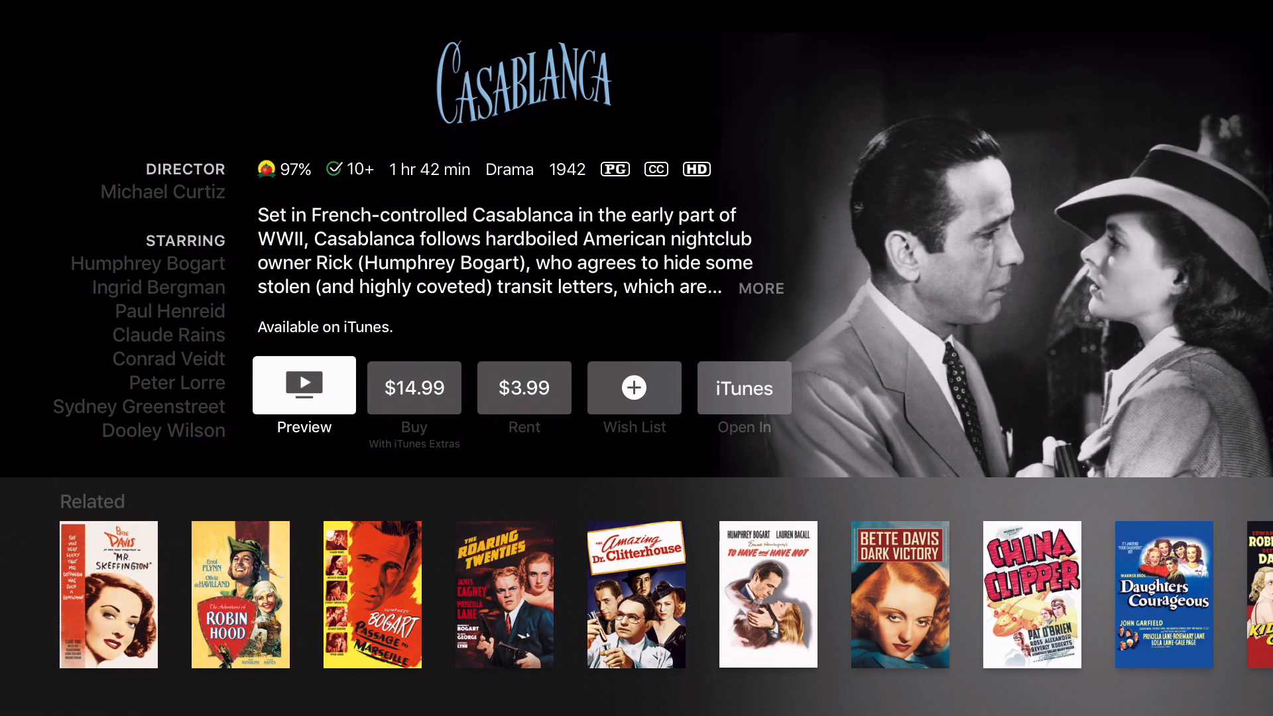